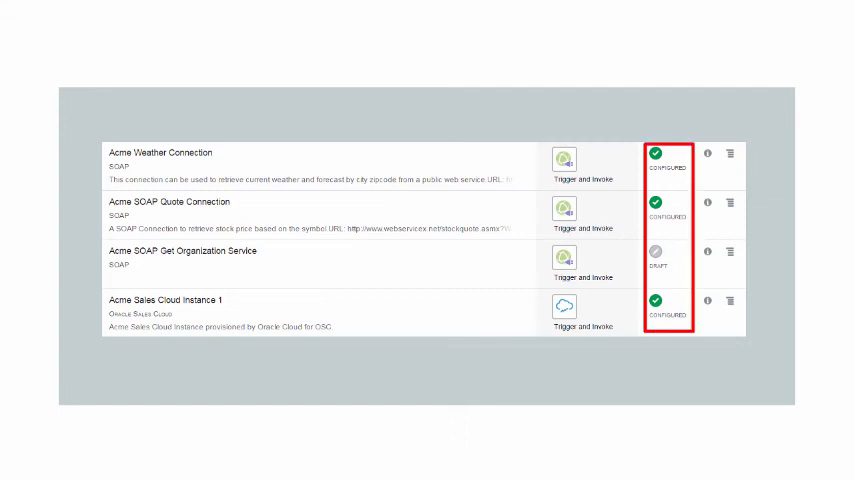
pyautogui.click(732, 156)
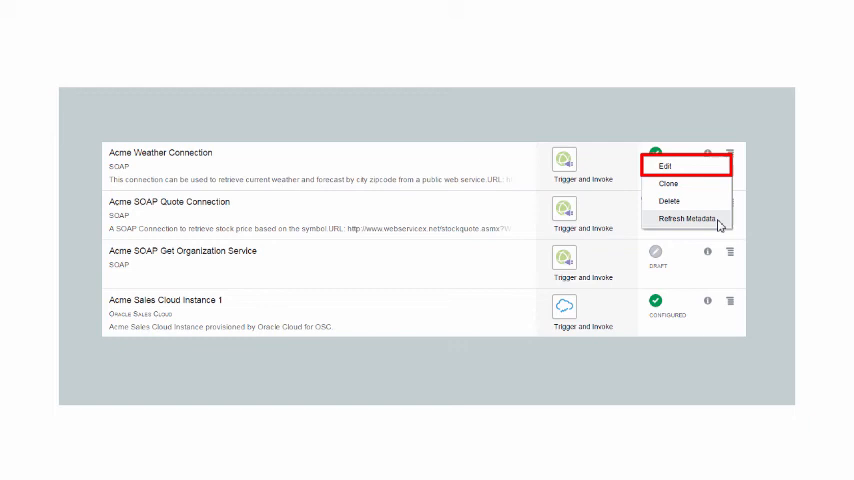
pyautogui.moveTo(665, 184)
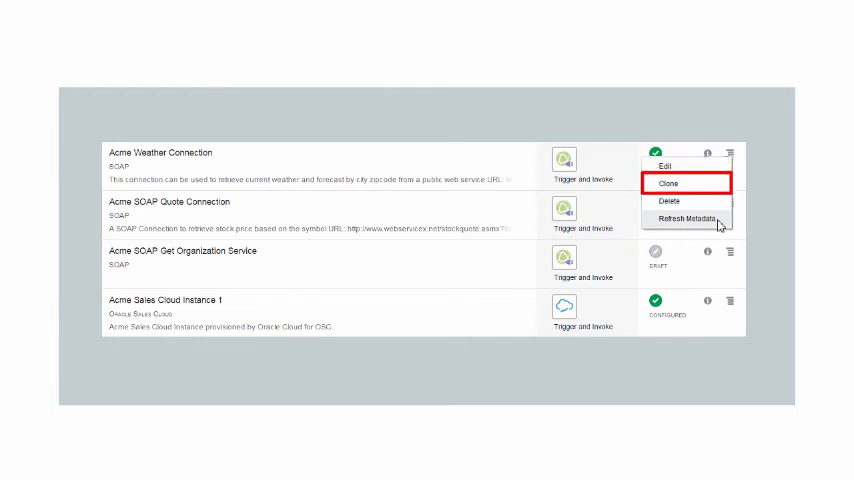
pyautogui.click(669, 183)
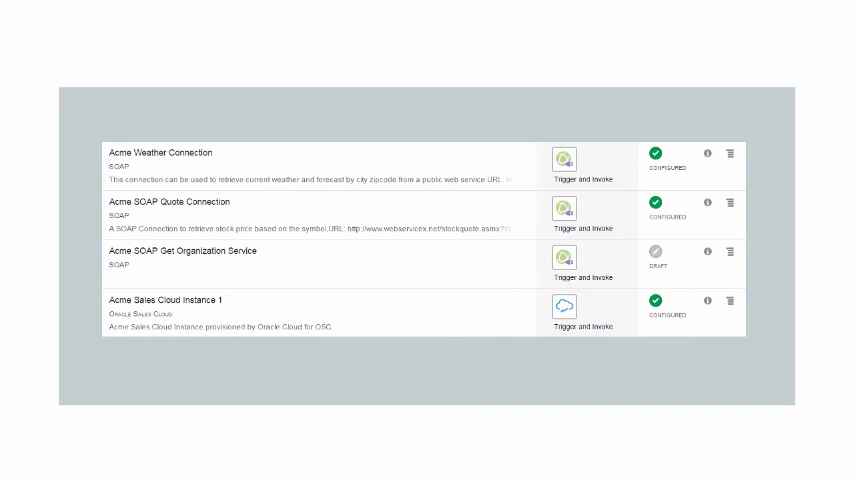